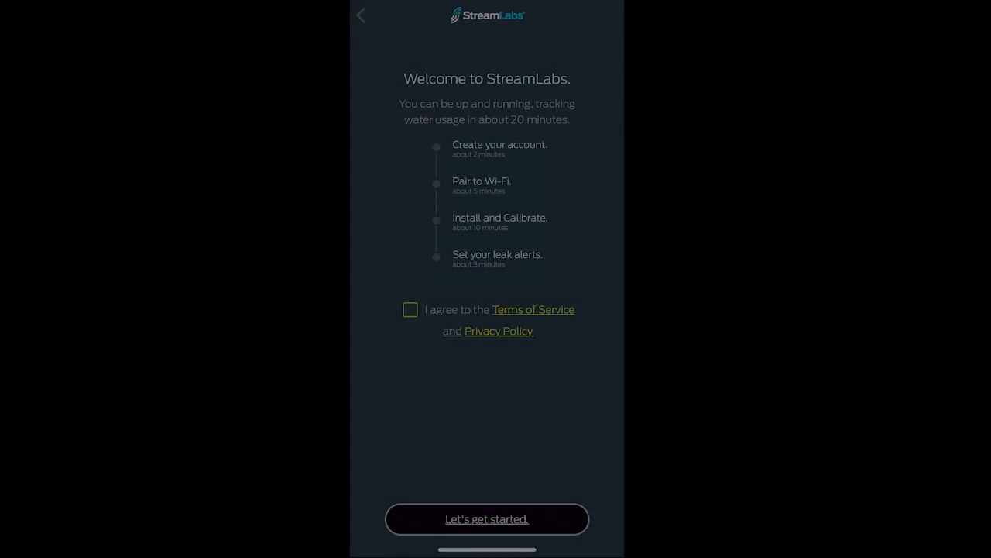
Agree to the Terms of Service, start setup, and decline Face ID login.
left_click(409, 310)
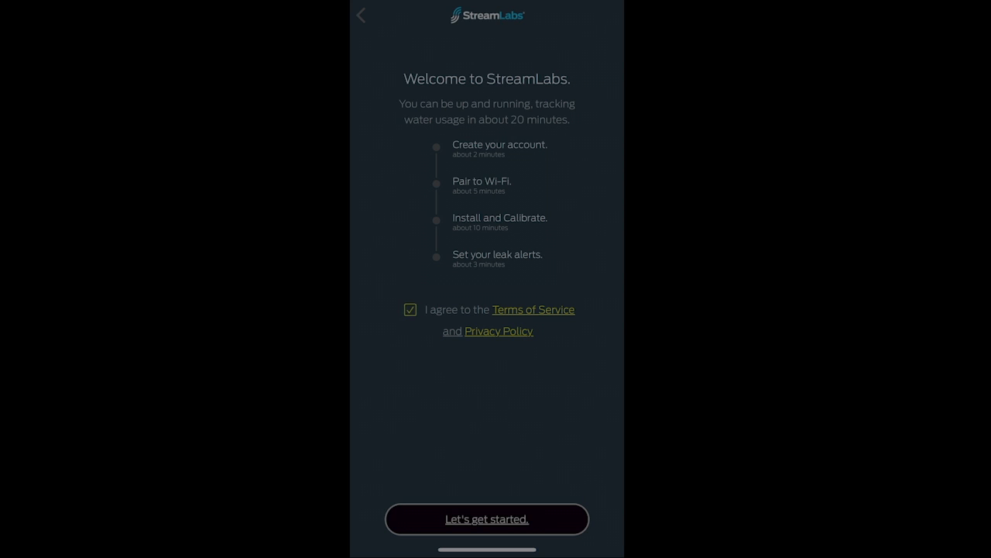
left_click(486, 519)
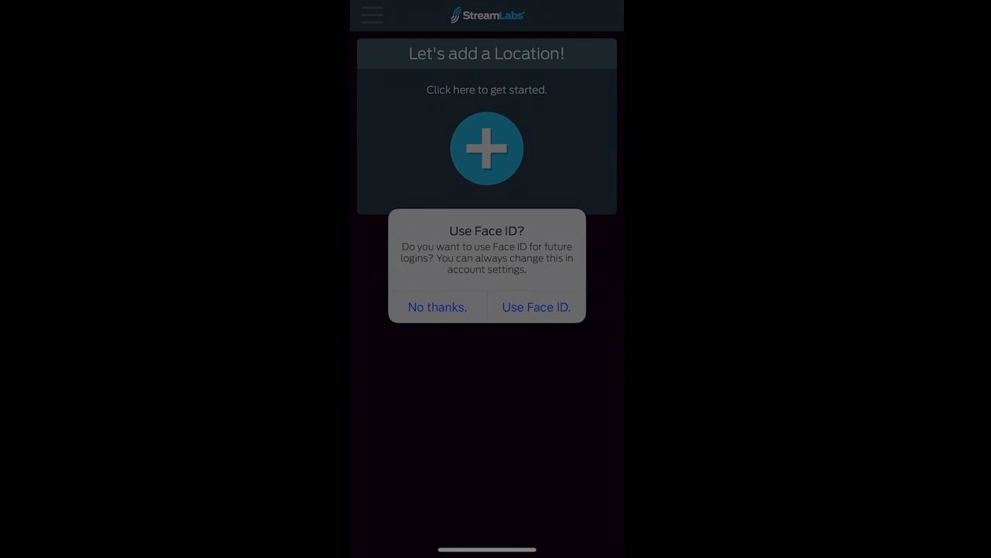
left_click(436, 306)
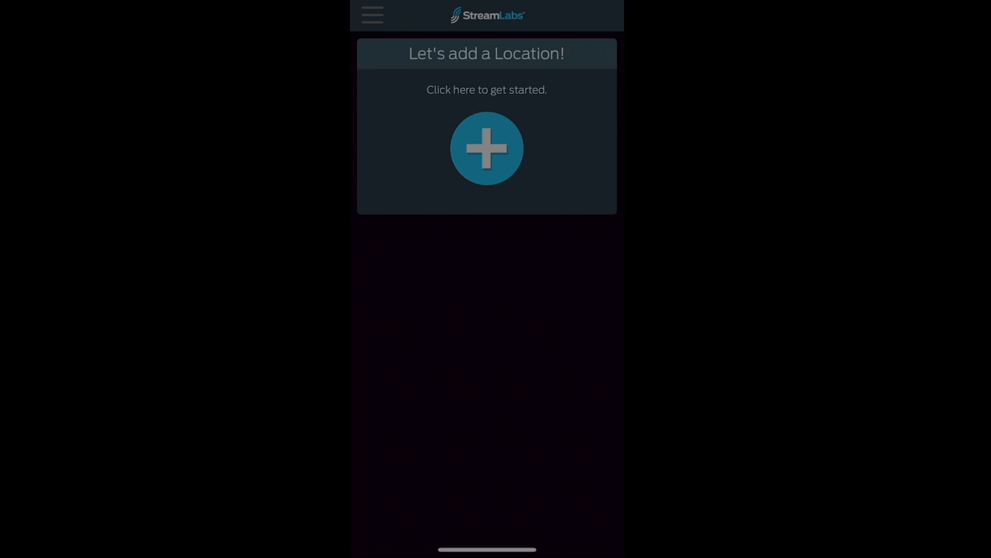
Add a new location and name the device "Water".
left_click(486, 149)
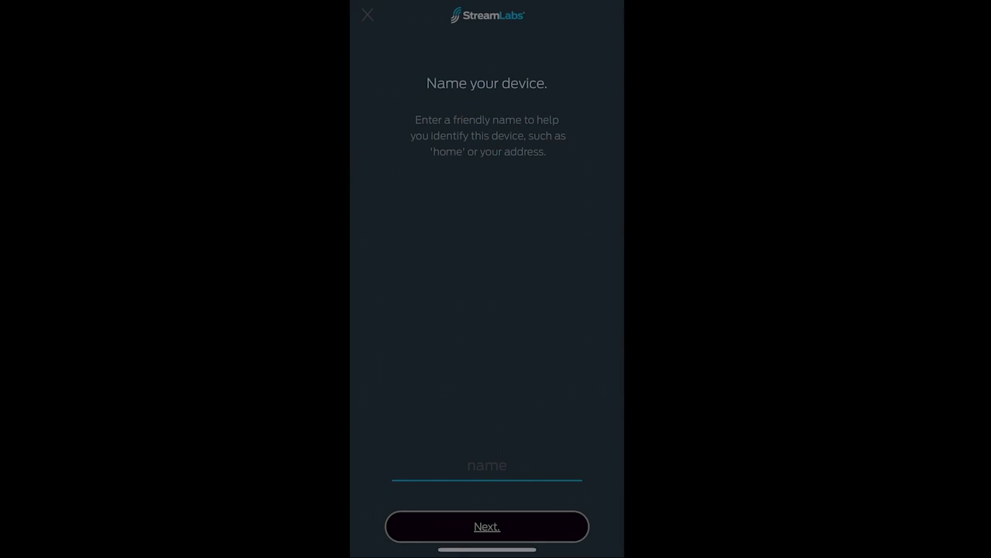
left_click(486, 465)
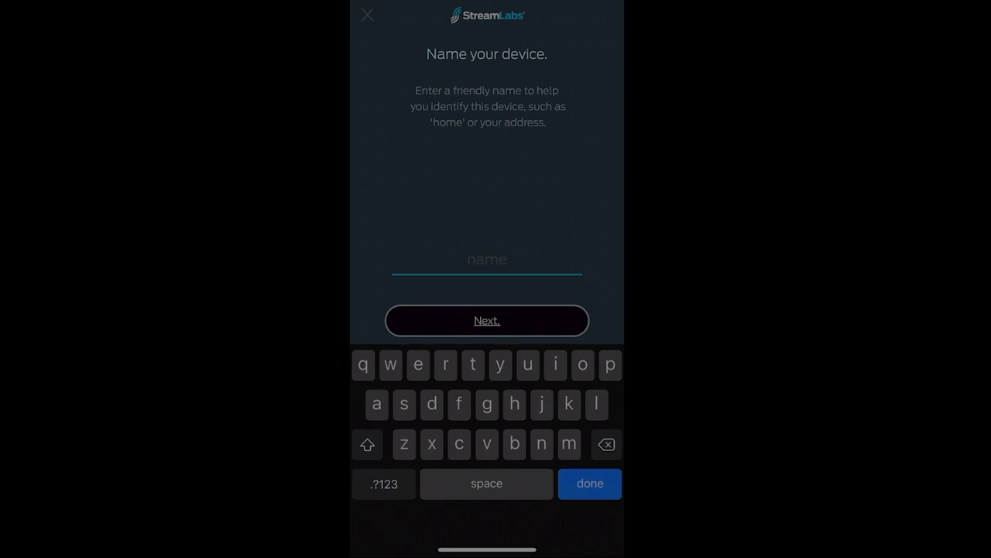
left_click(367, 443)
type("Water")
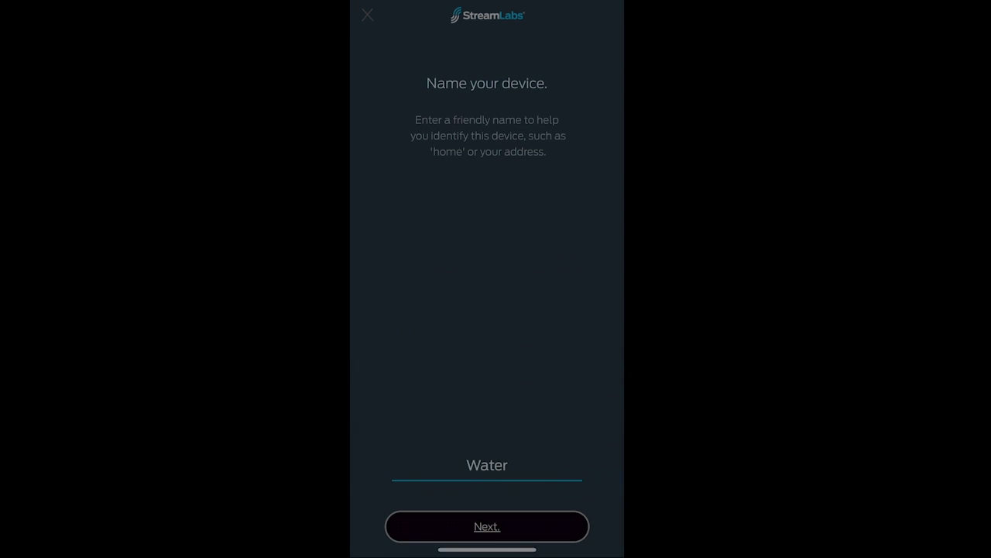
left_click(487, 527)
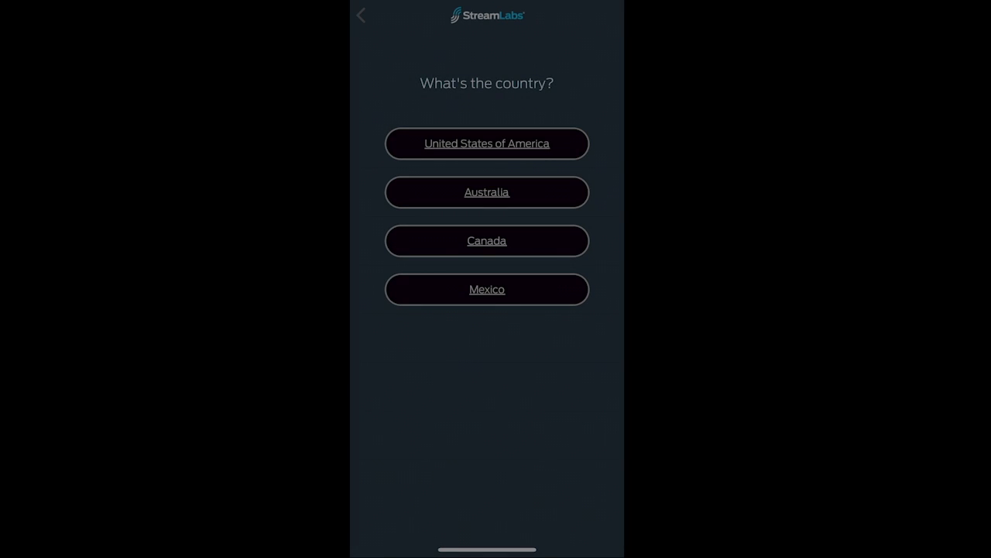
Choose the location's country and skip the zip code to reach Wi-Fi setup.
left_click(487, 142)
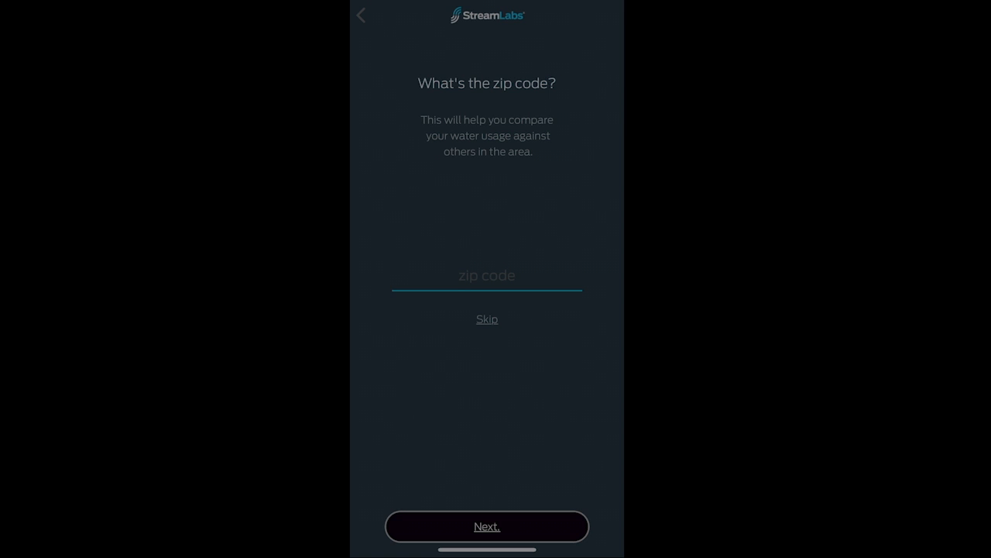
left_click(486, 319)
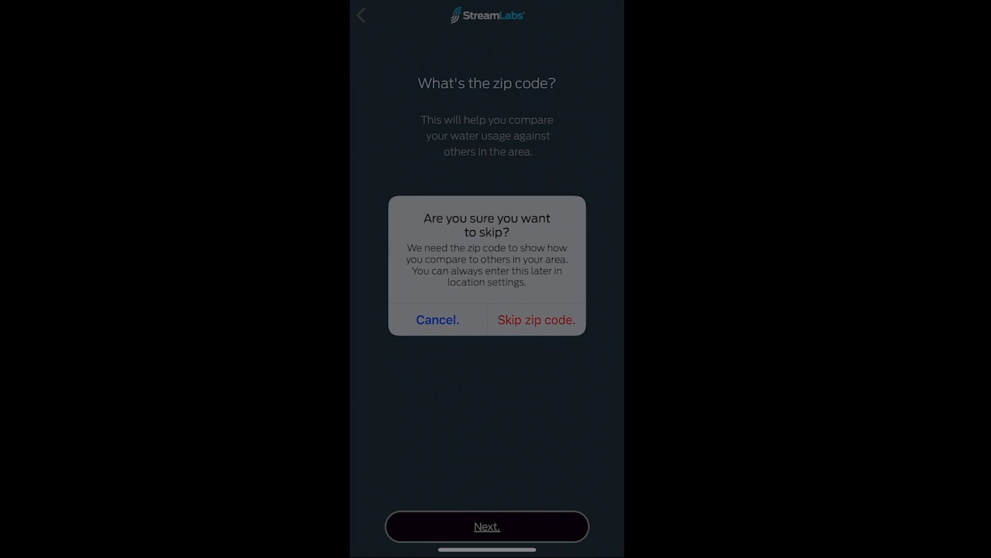
left_click(536, 319)
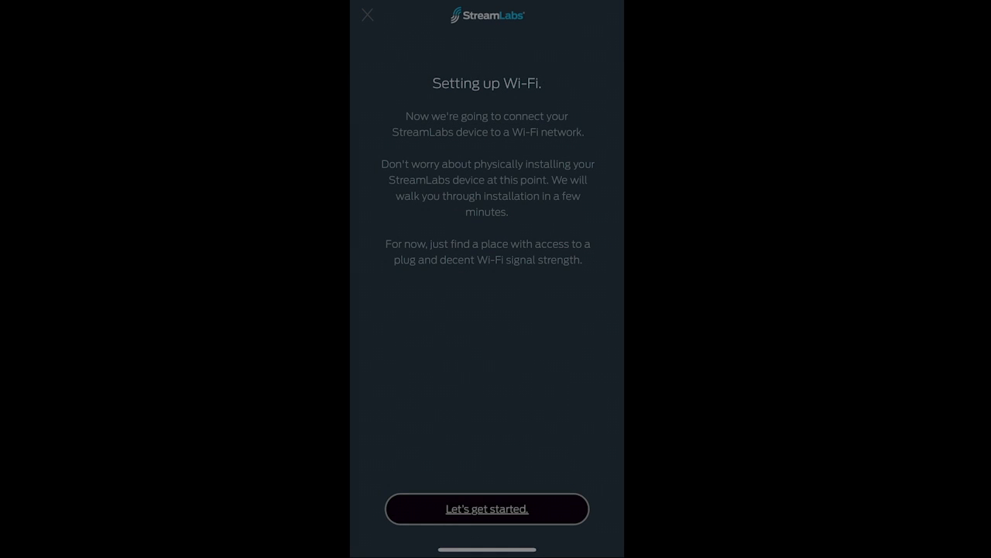
Confirm the device has power and join its Wi-Fi network until everything reports connected.
left_click(486, 509)
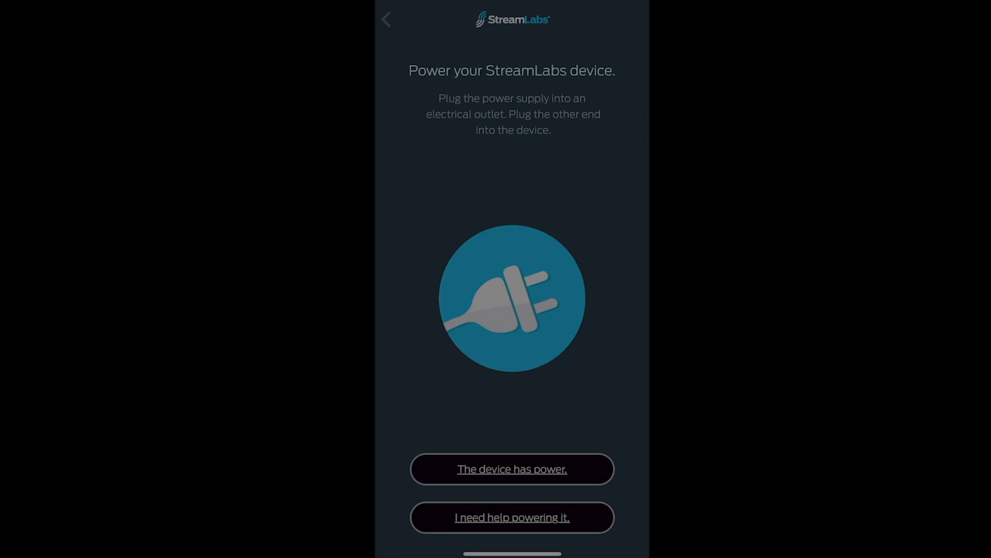
left_click(511, 468)
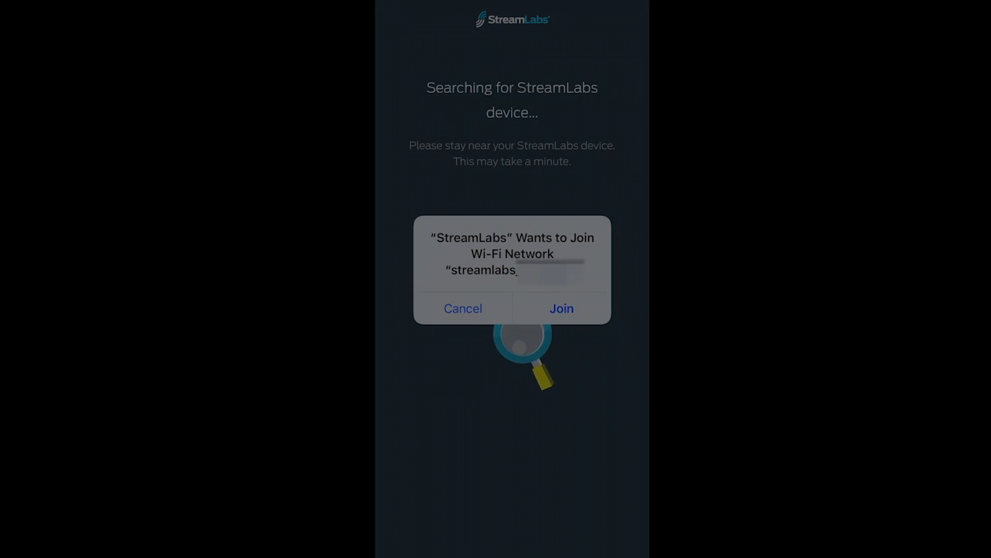
left_click(561, 307)
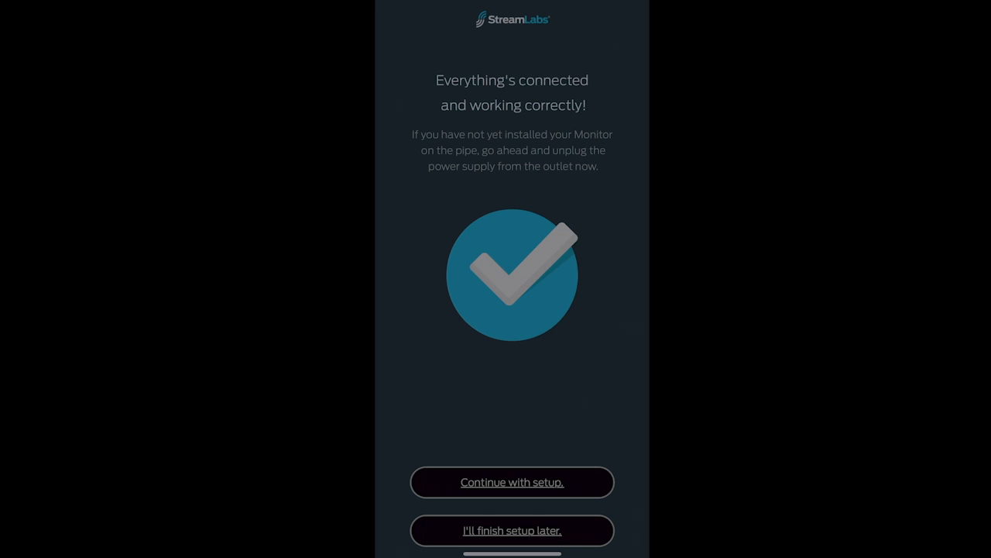
Confirm the water inlet pipe is found, a good install spot chosen, and the pipe clean.
left_click(511, 482)
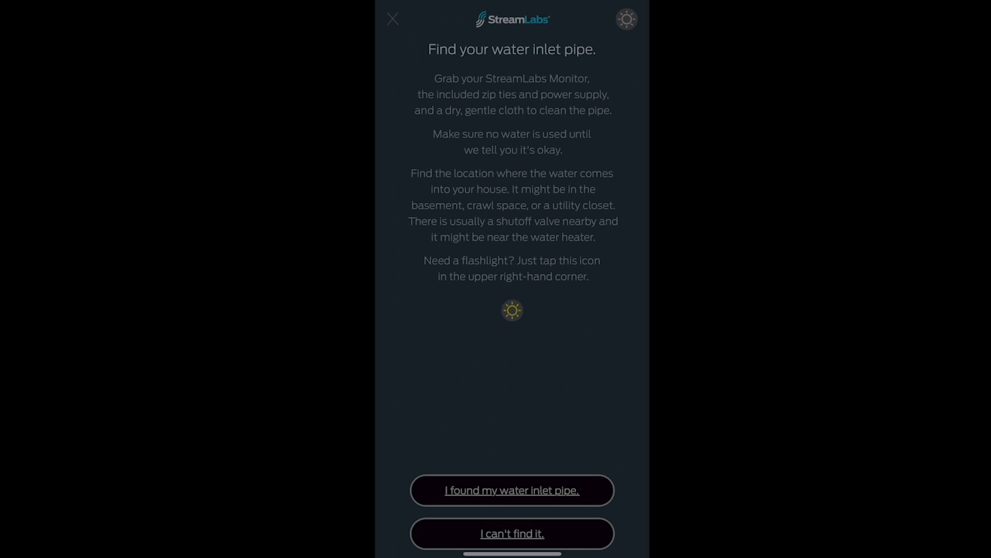
left_click(511, 490)
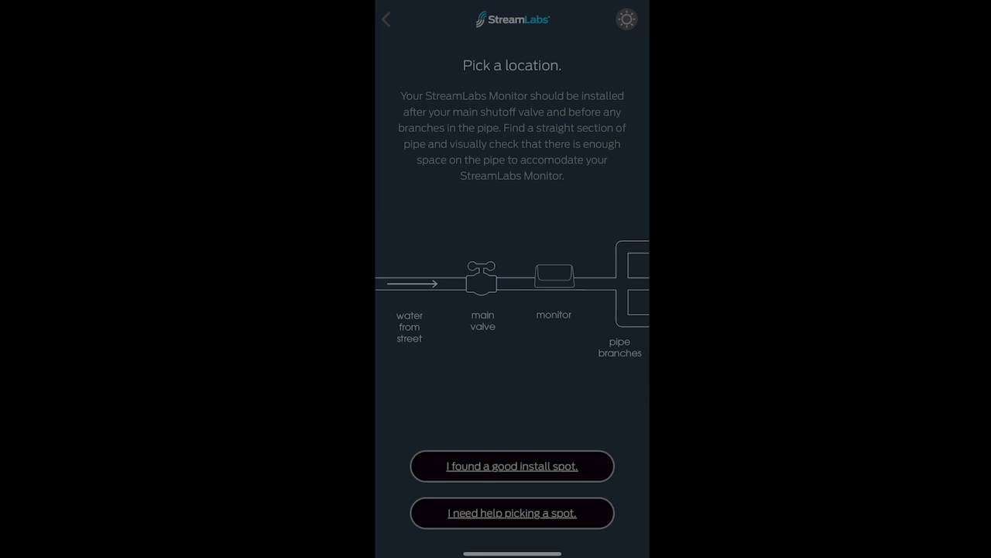
left_click(511, 464)
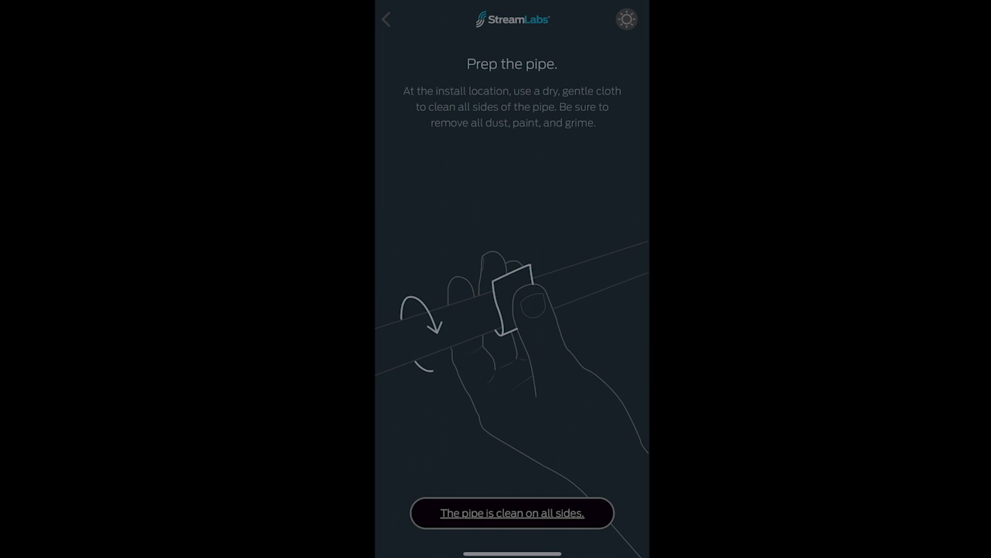
left_click(512, 513)
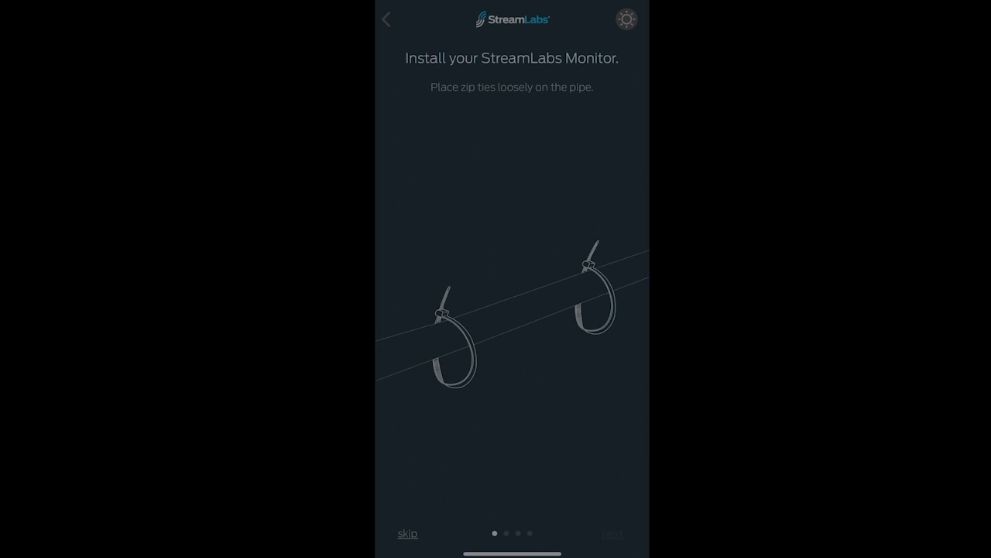
Mount the monitor on the pipe with a zip tie, confirm it has power, and start pipe detection.
left_click(612, 532)
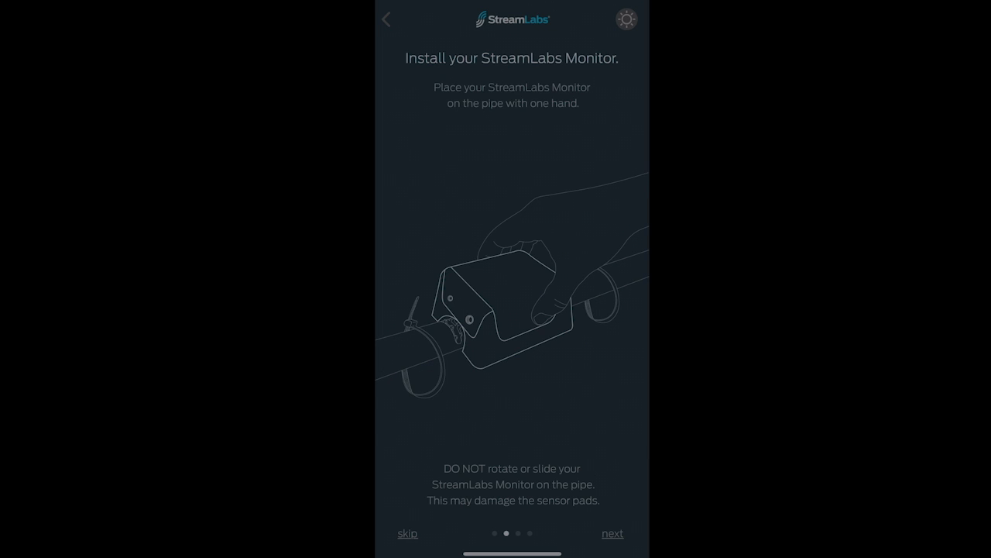
left_click(612, 533)
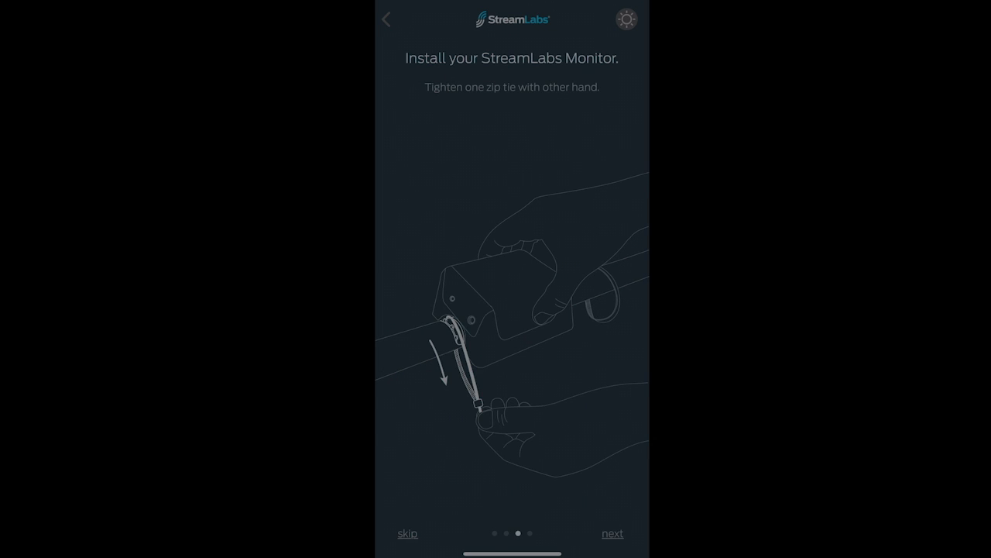
left_click(612, 533)
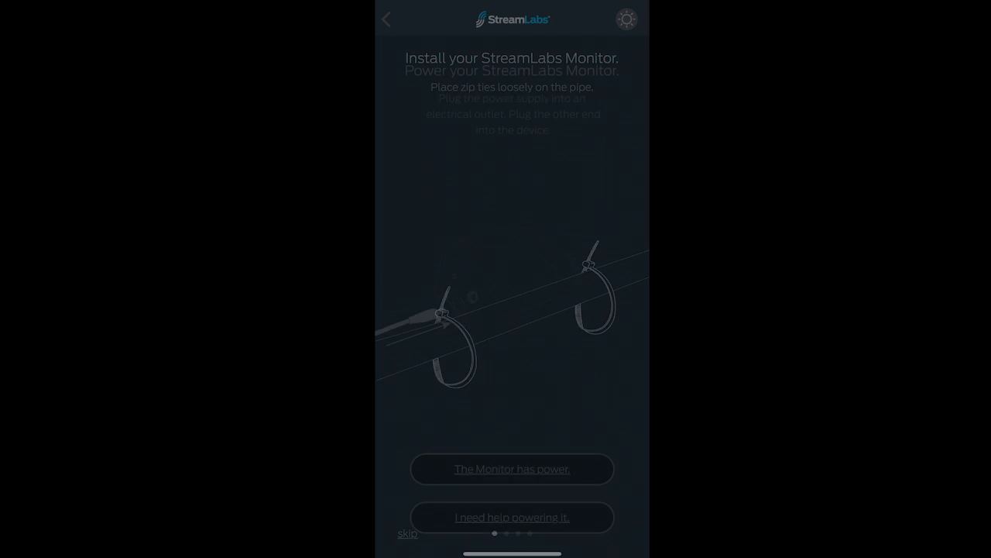
left_click(511, 468)
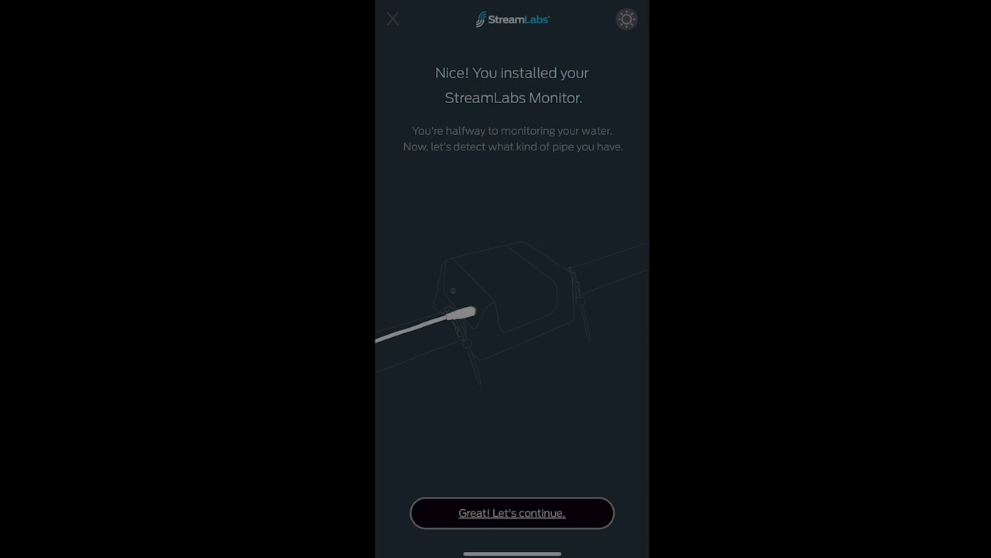
left_click(511, 513)
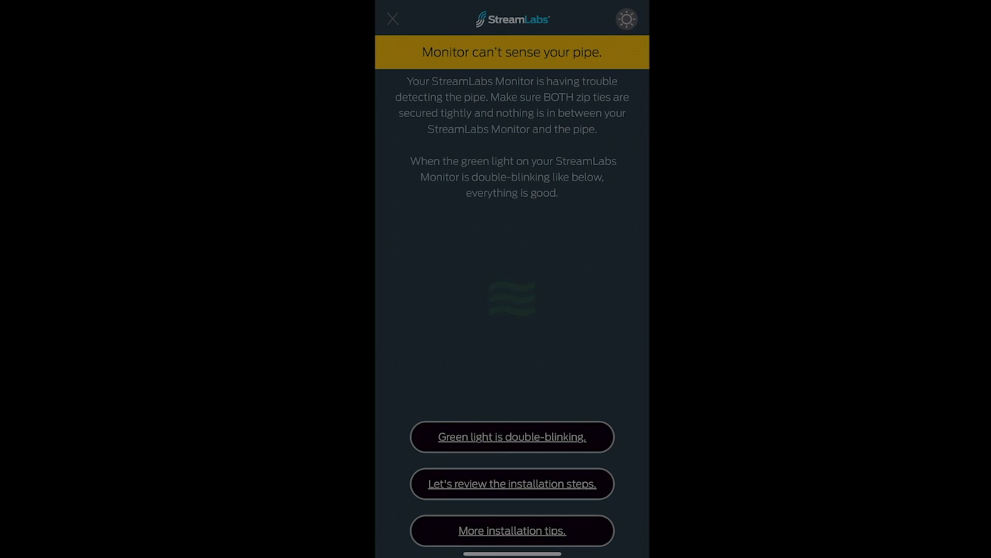
Report the double-blinking green light and confirm the detected copper type M, 3/4 inch pipe.
left_click(511, 483)
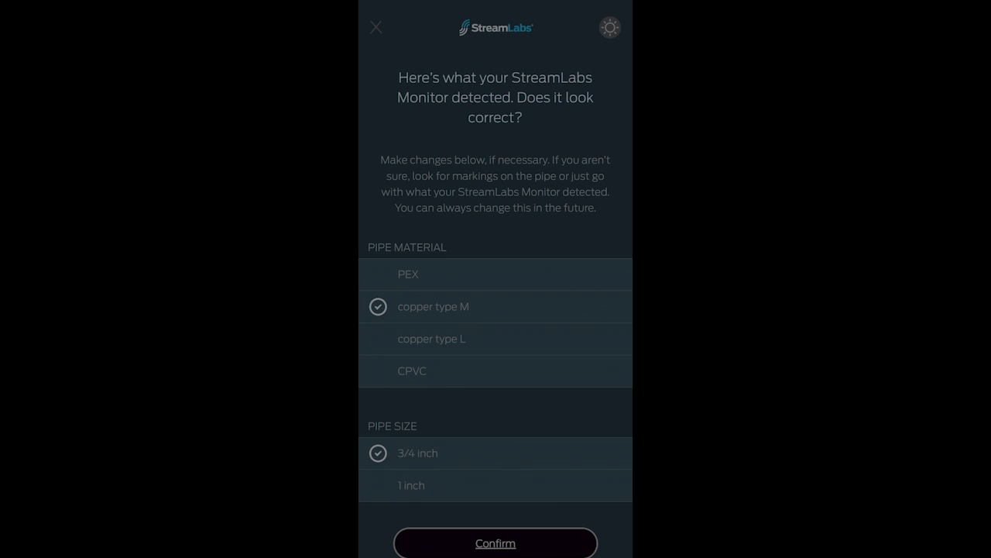
left_click(495, 542)
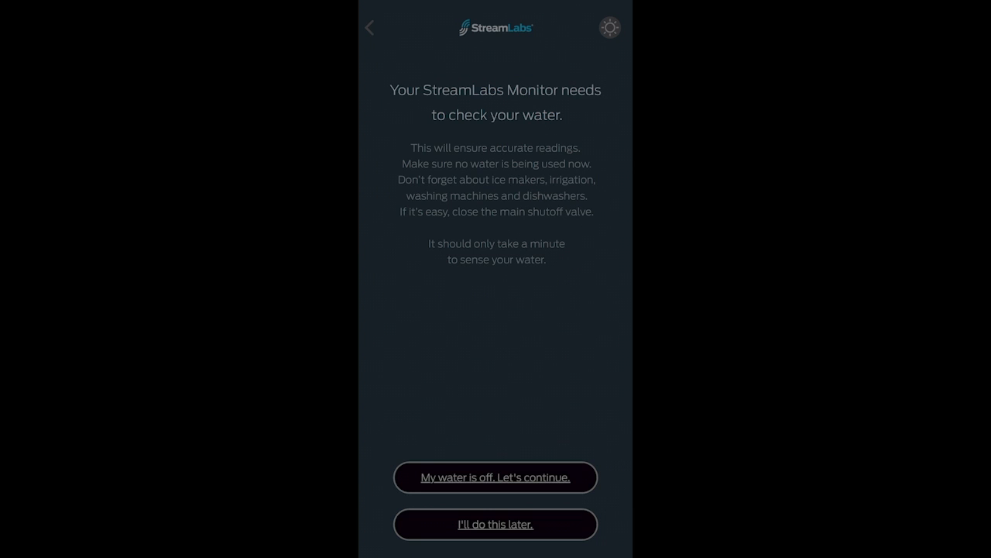
Confirm water is off so the monitor calibrates to ready at 0.0 gpm, then choose home mode leak alerts.
left_click(496, 477)
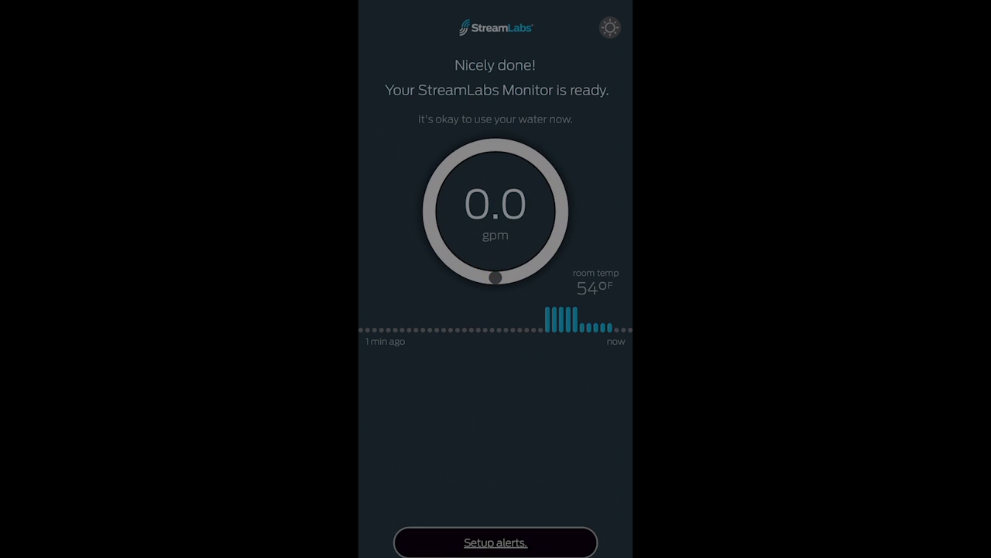
left_click(496, 542)
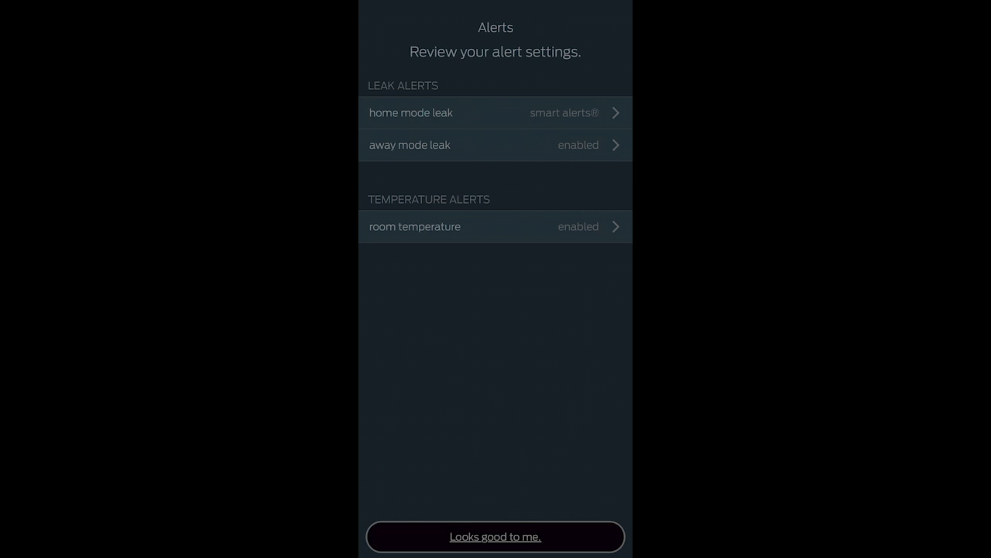
left_click(496, 112)
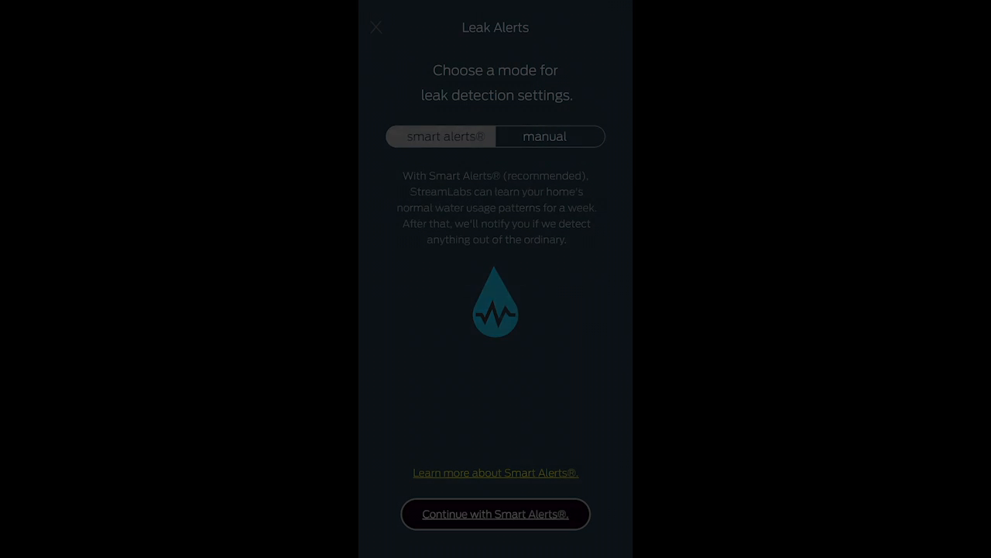